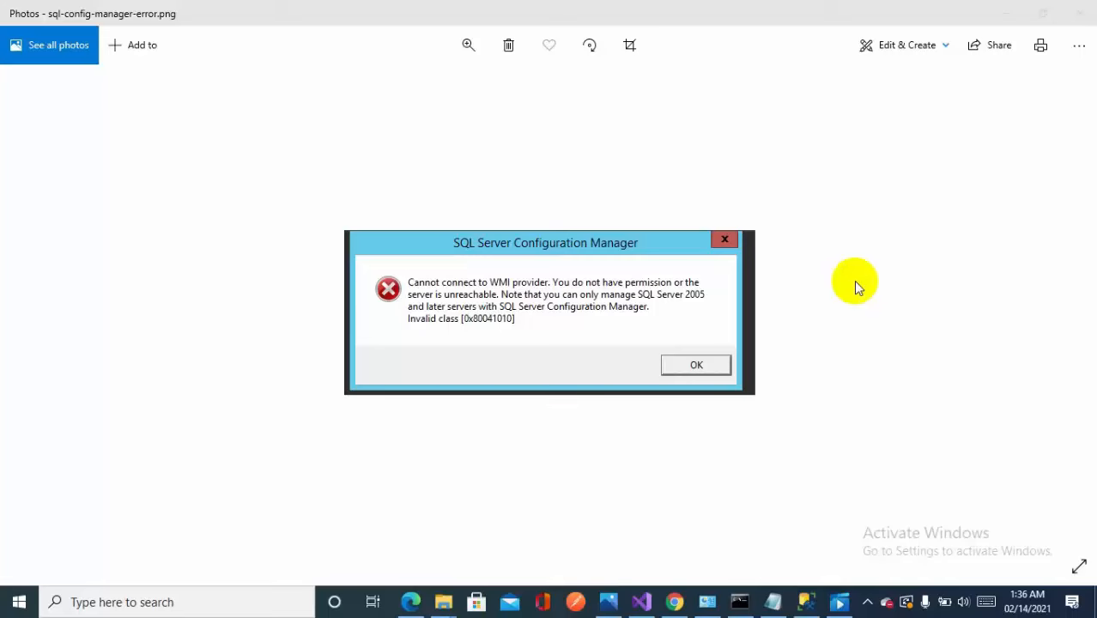
mouse_move(565, 251)
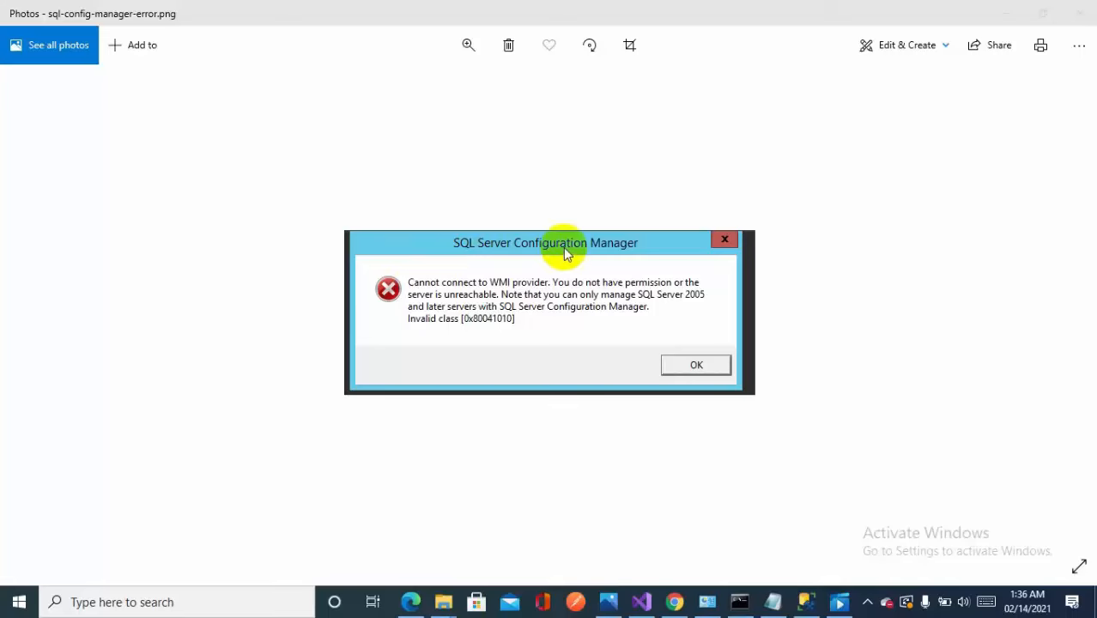
mouse_move(702, 323)
type("sql")
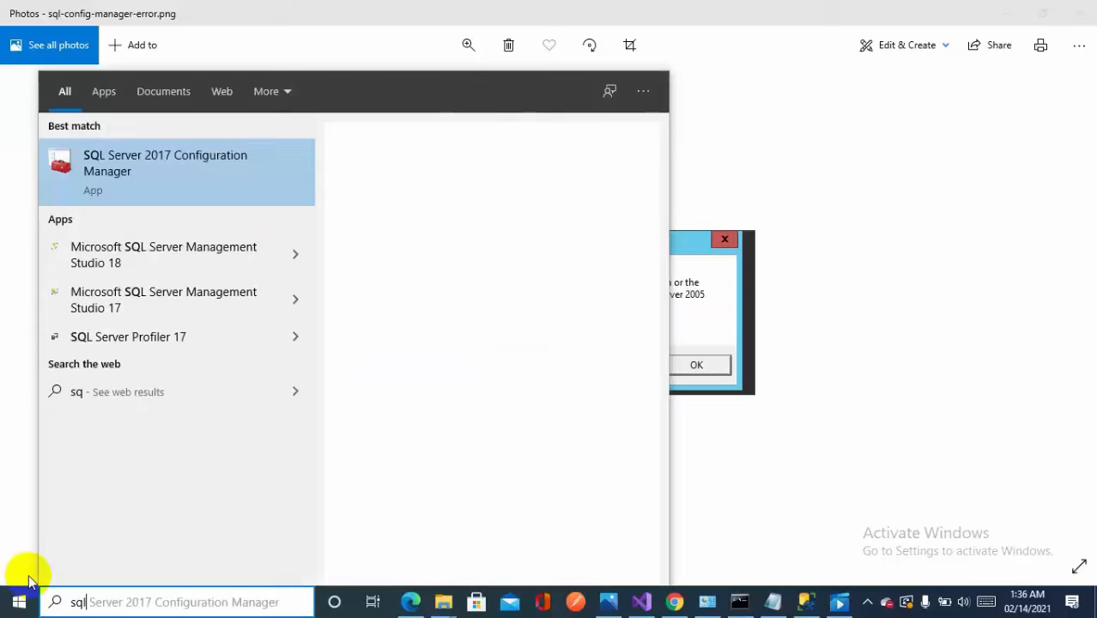
Dismiss the WMI provider error in SSMS and bring up File Explorer's Quick access
right_click(165, 163)
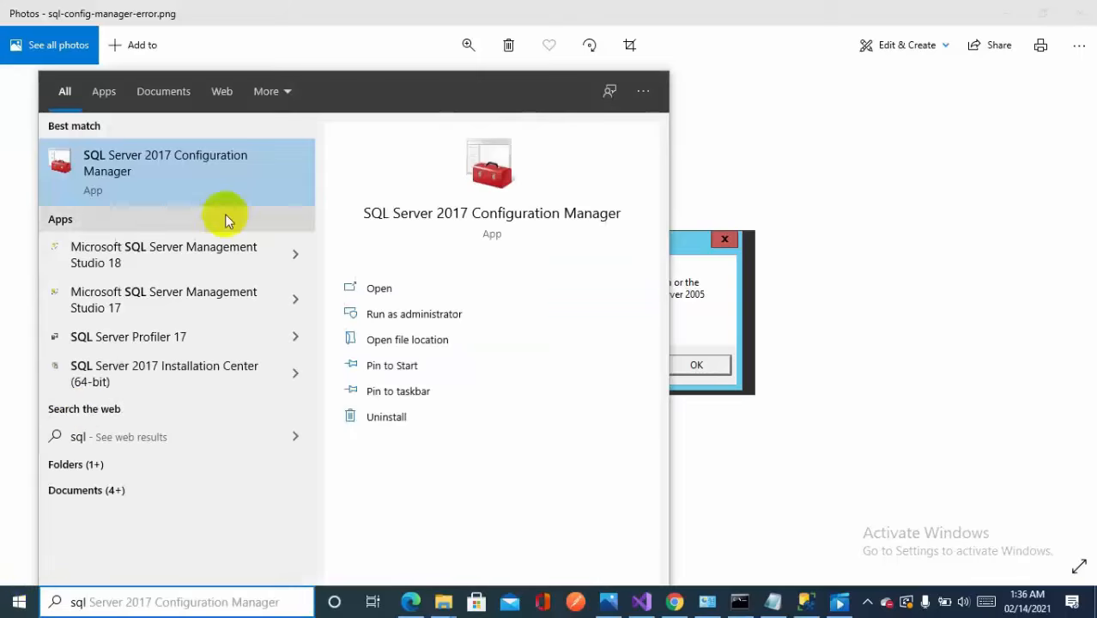
mouse_move(894, 290)
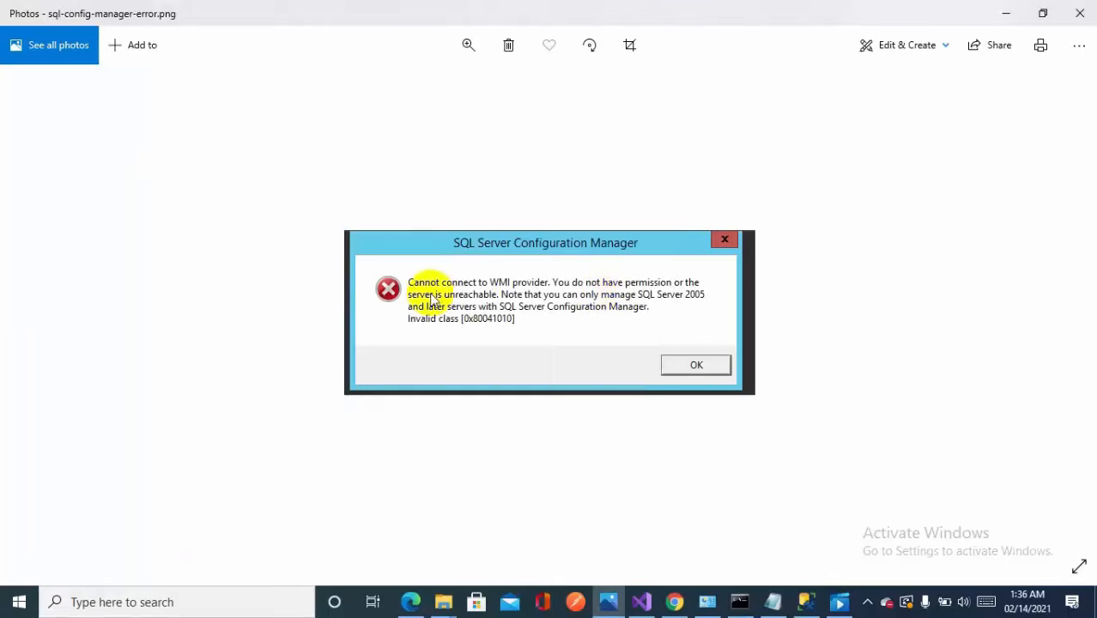
mouse_move(443, 294)
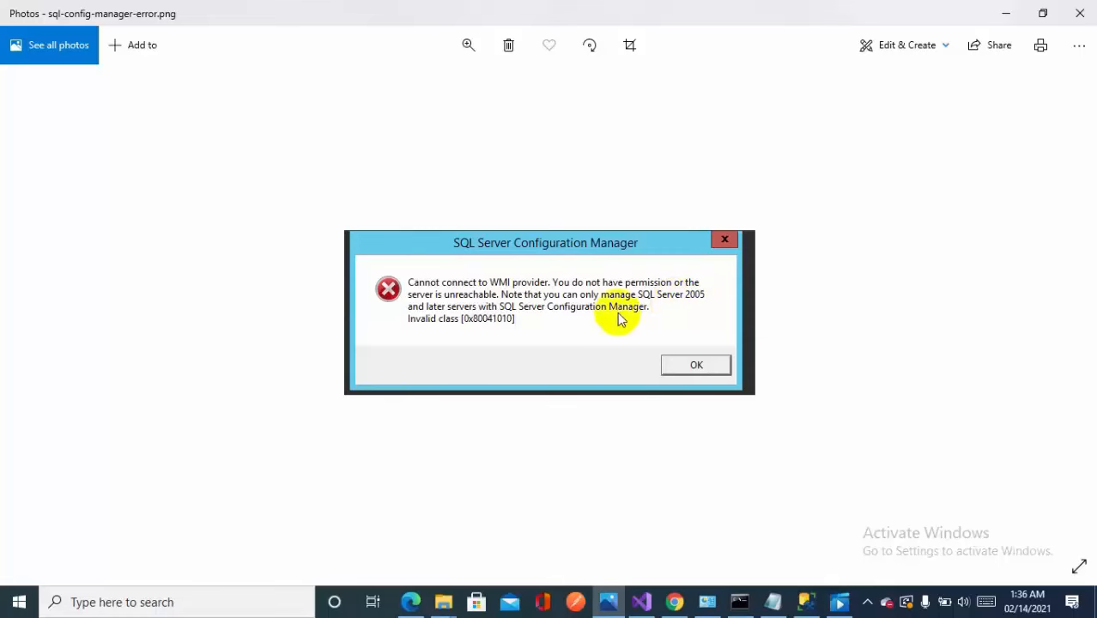
mouse_move(582, 320)
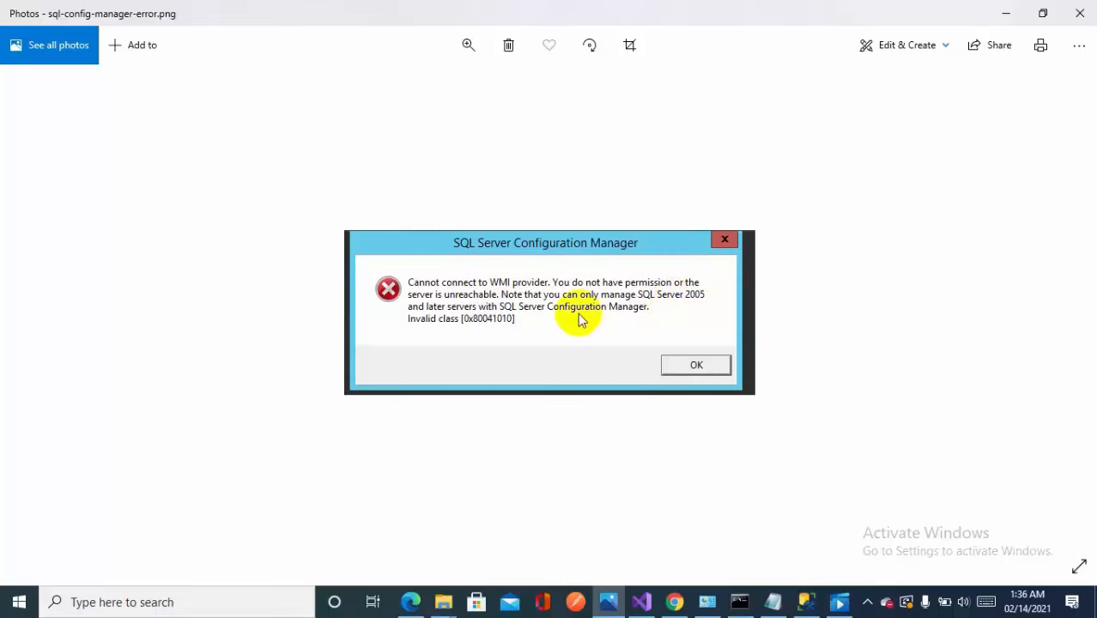
mouse_move(587, 334)
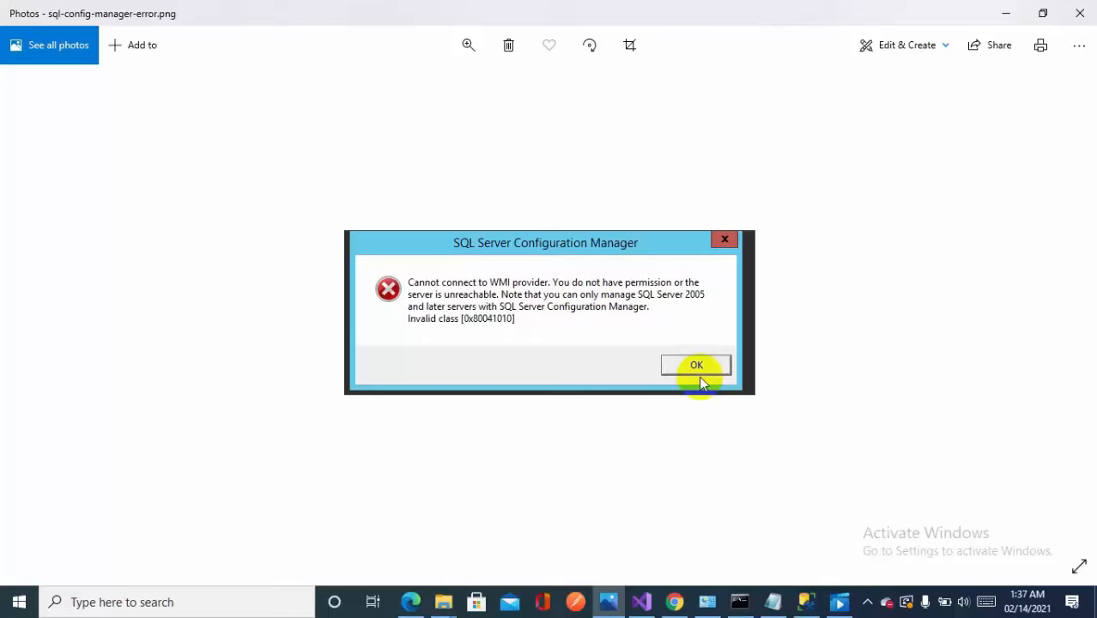
left_click(696, 365)
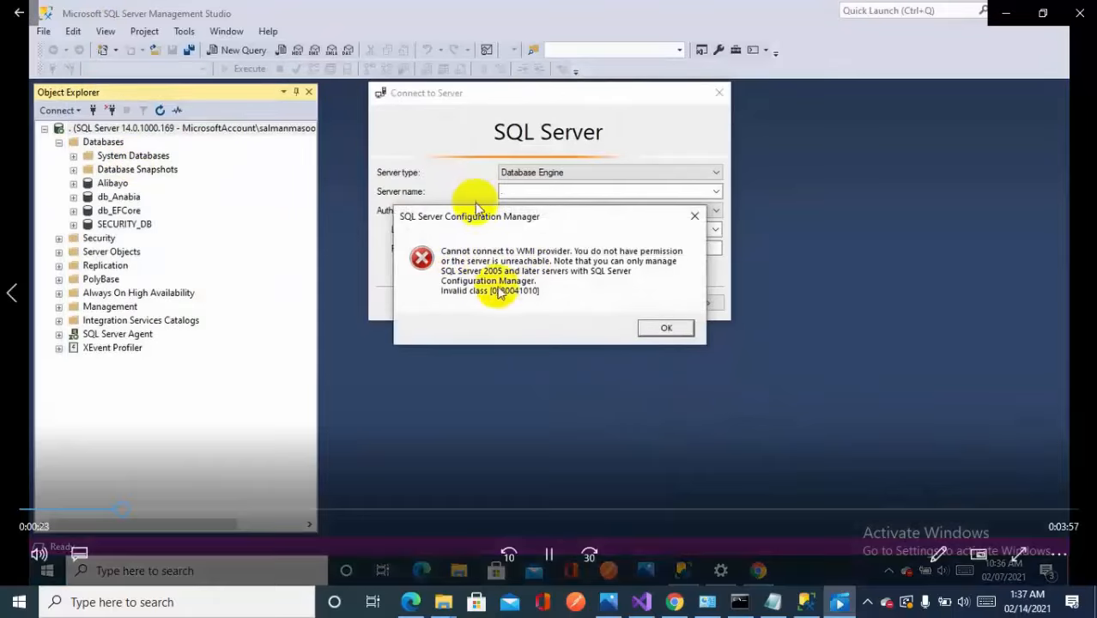
left_click(666, 328)
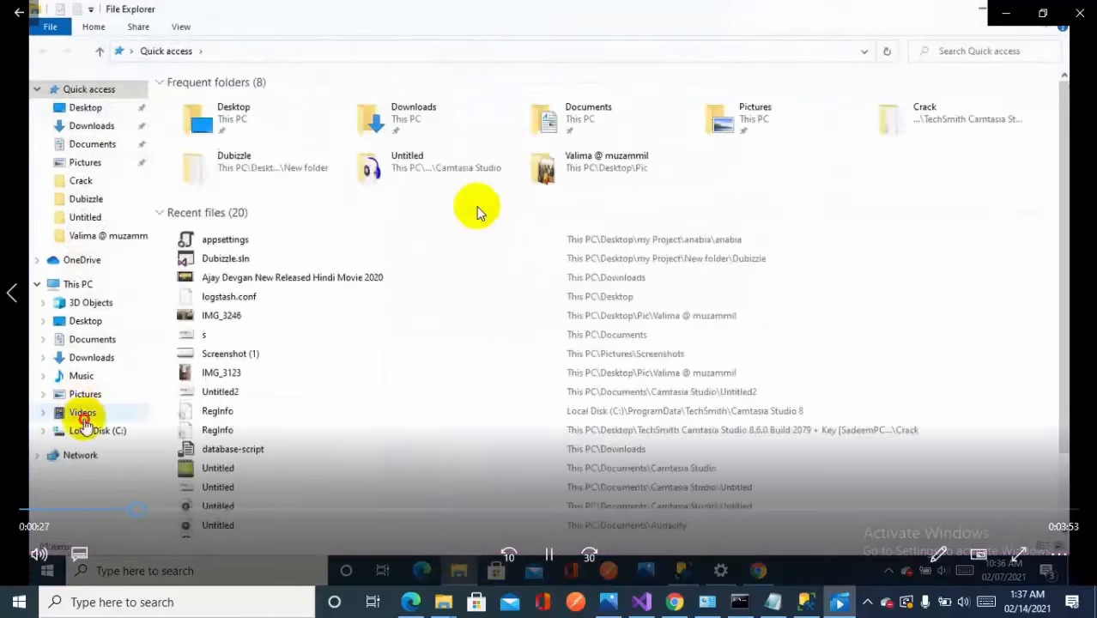
Browse to C:\Program Files (x86)\Microsoft SQL Server\140\Shared and select sqlmgmproviderxpsp2up.mof
left_click(97, 430)
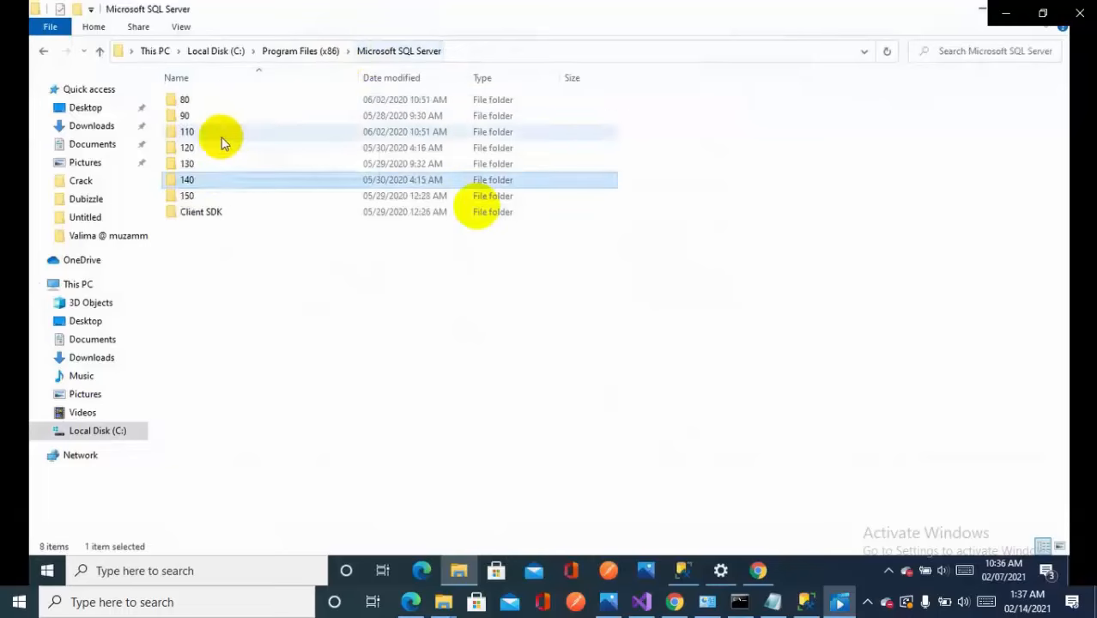
double_click(186, 196)
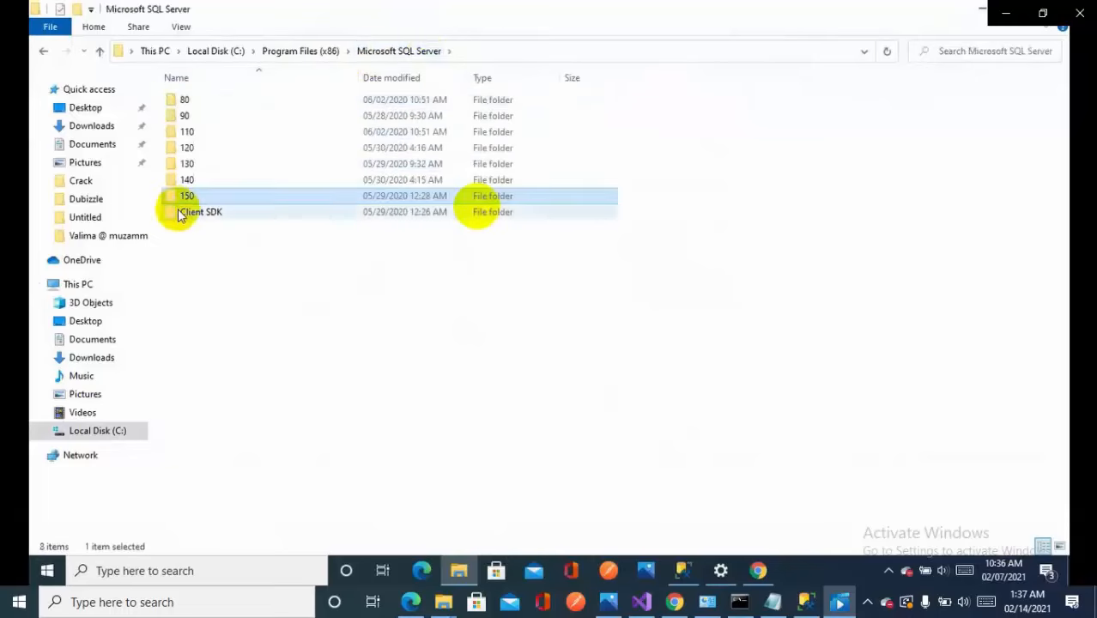
double_click(187, 179)
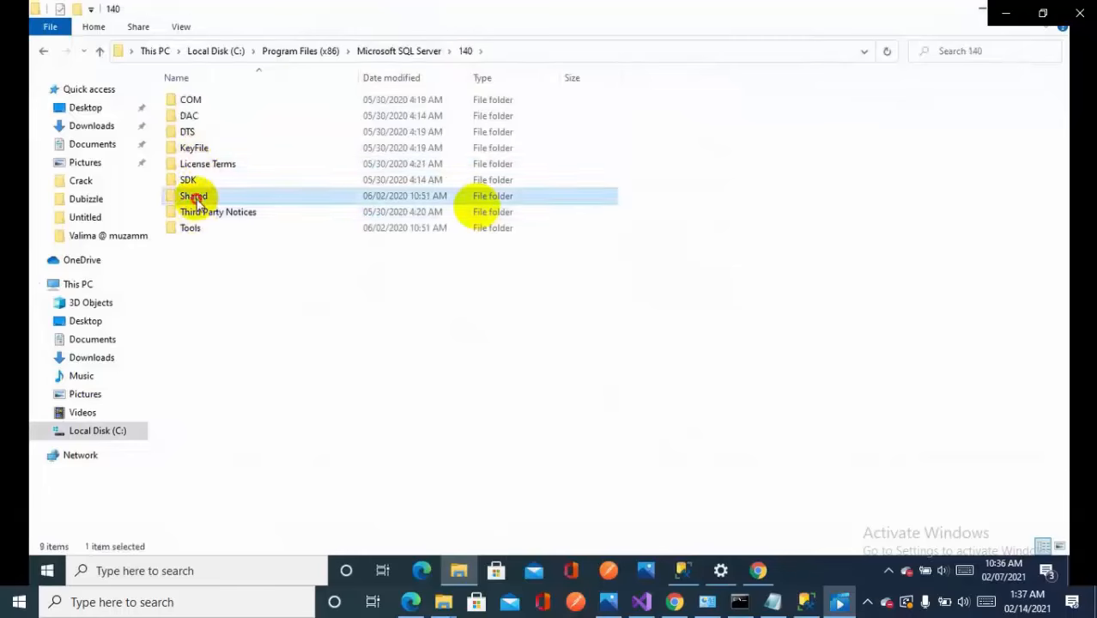
double_click(194, 195)
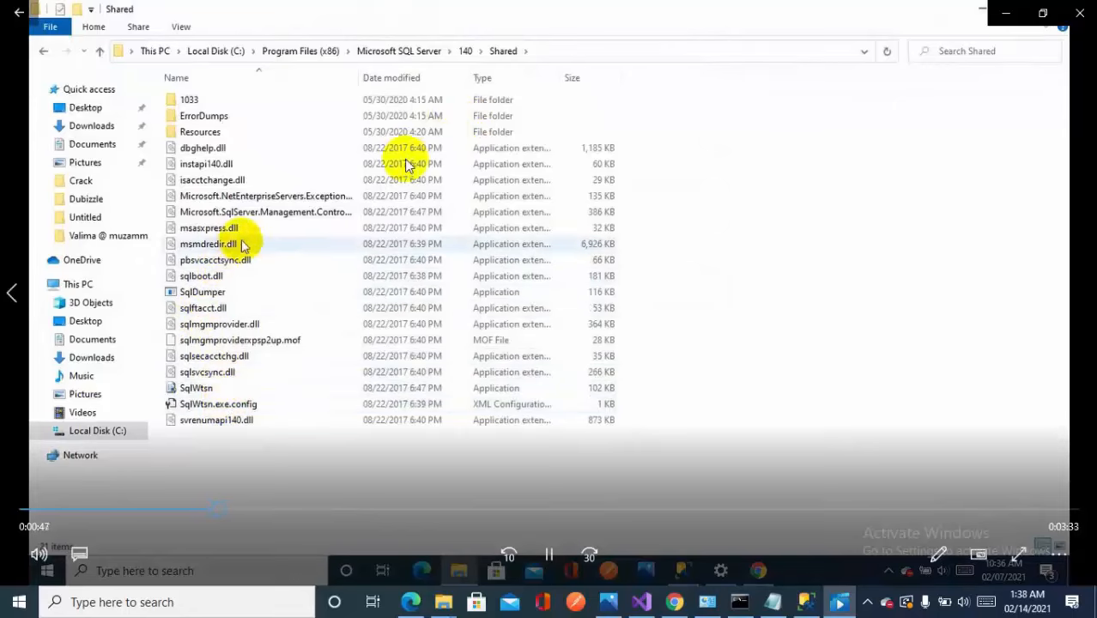
left_click(239, 340)
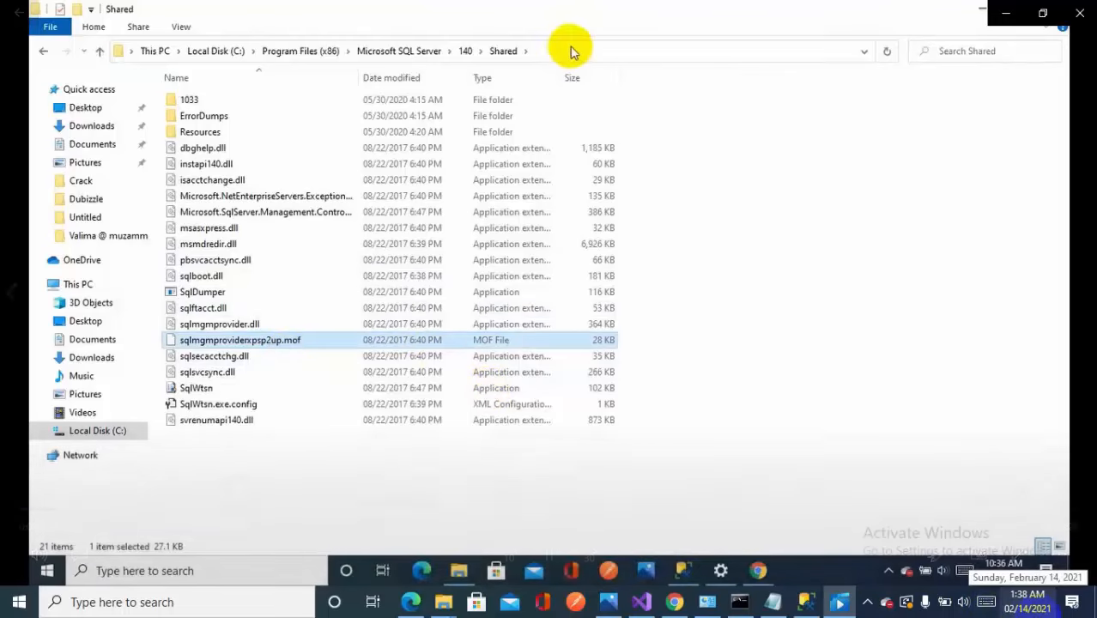
double_click(239, 340)
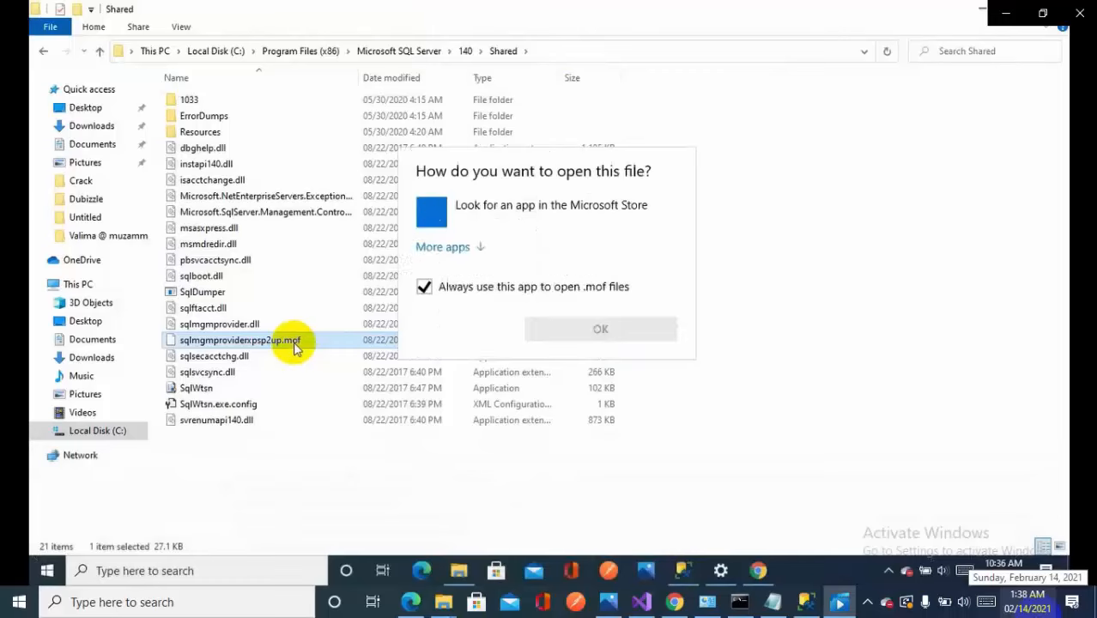
left_click(600, 329)
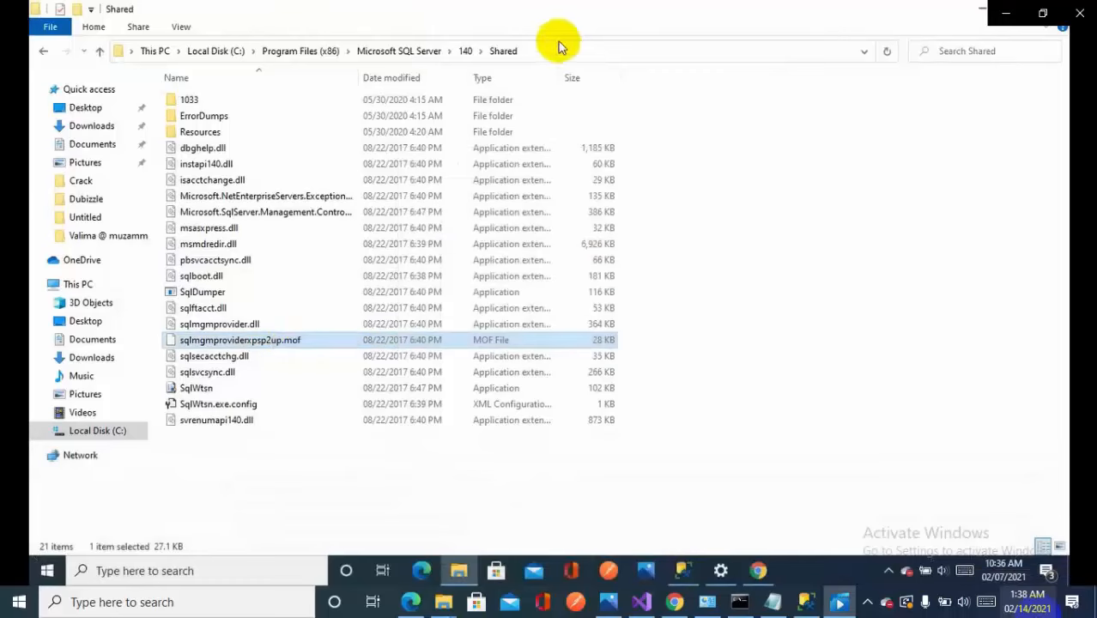
type("cmd")
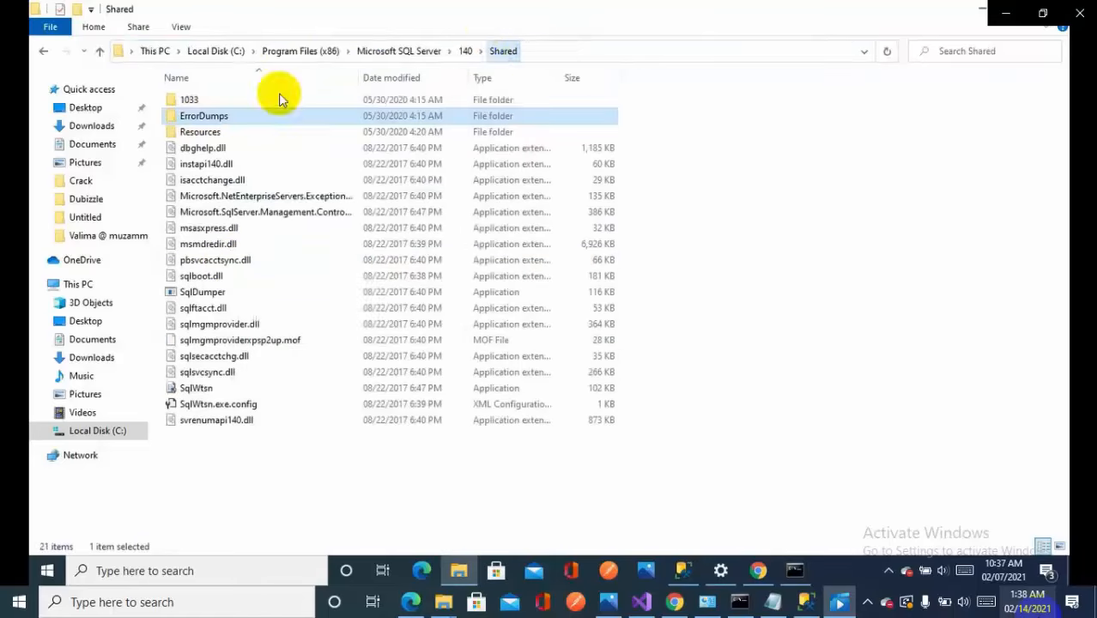
Copy the Shared folder path, open an admin Command Prompt, and cd into 140\Shared
left_click(562, 51)
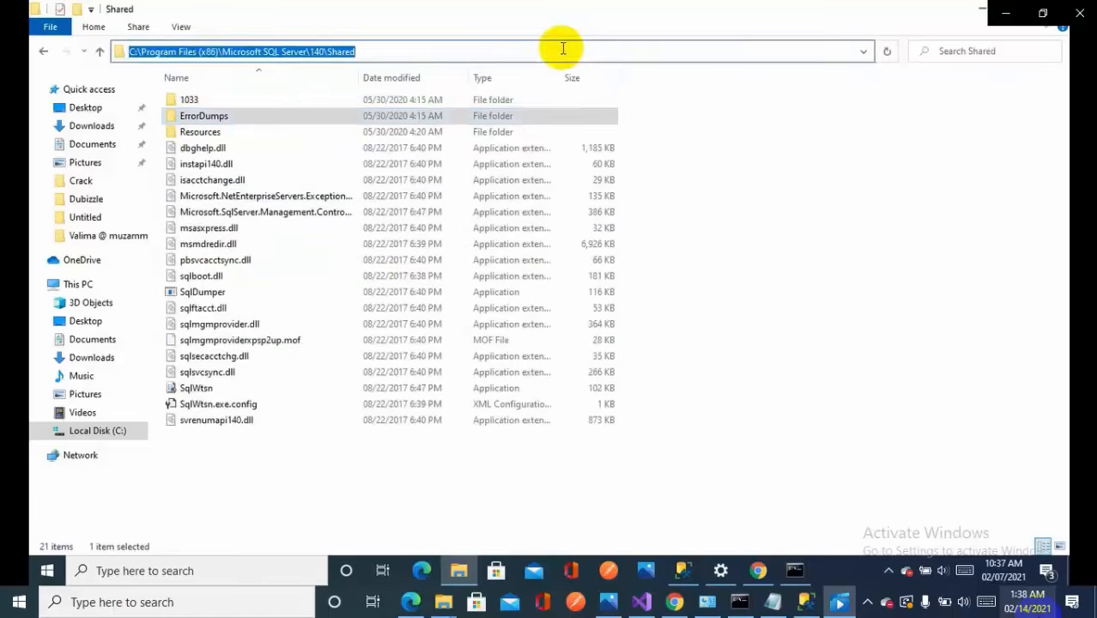
mouse_move(773, 547)
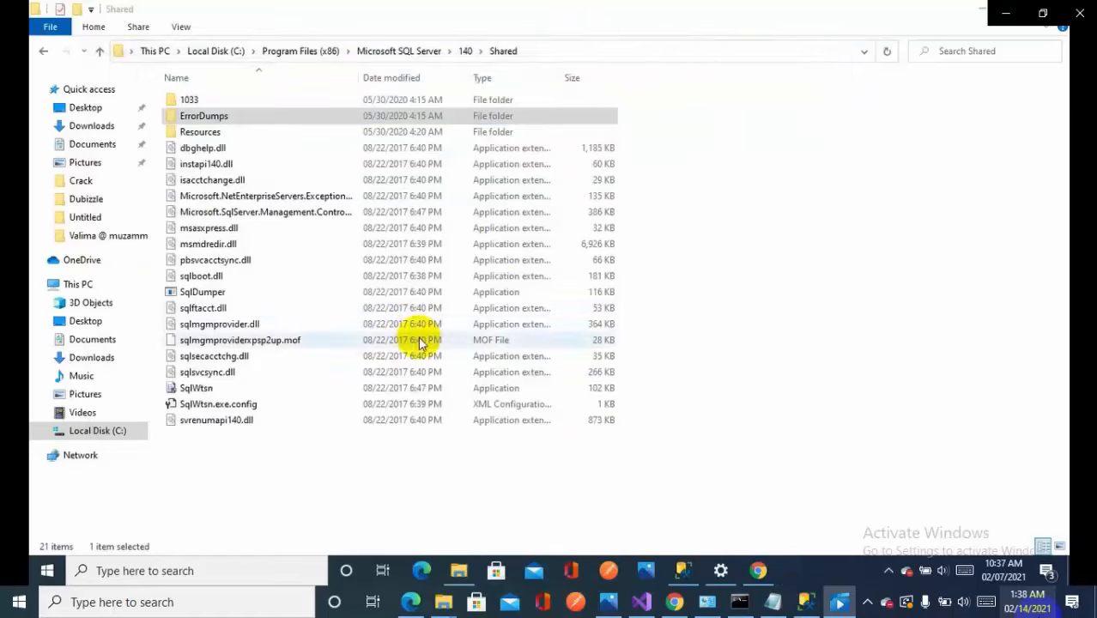
type("cmd")
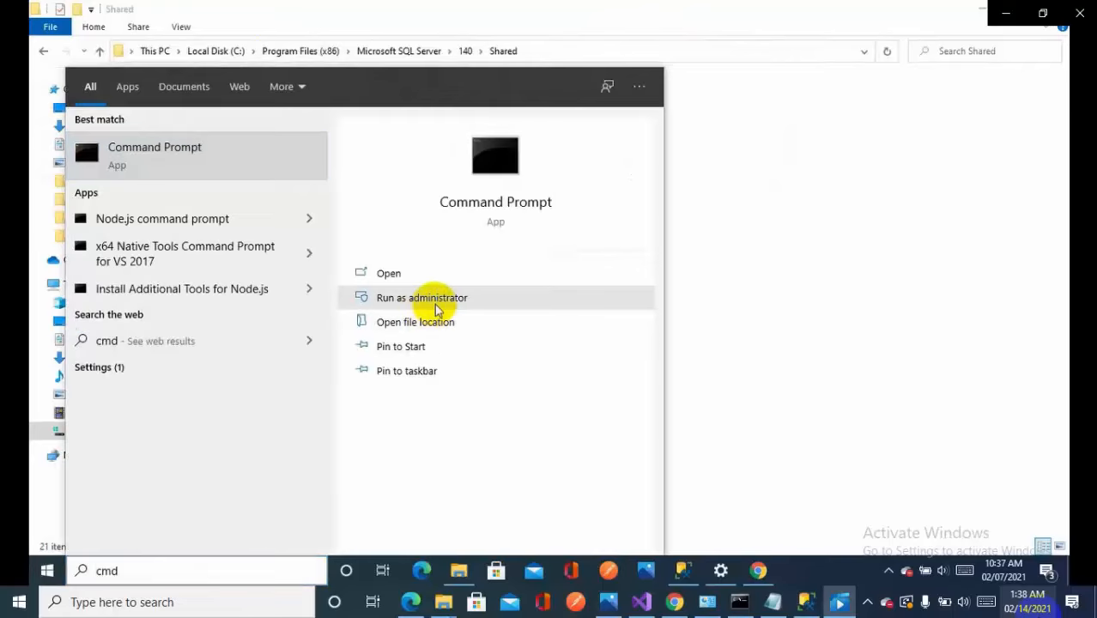
left_click(421, 297)
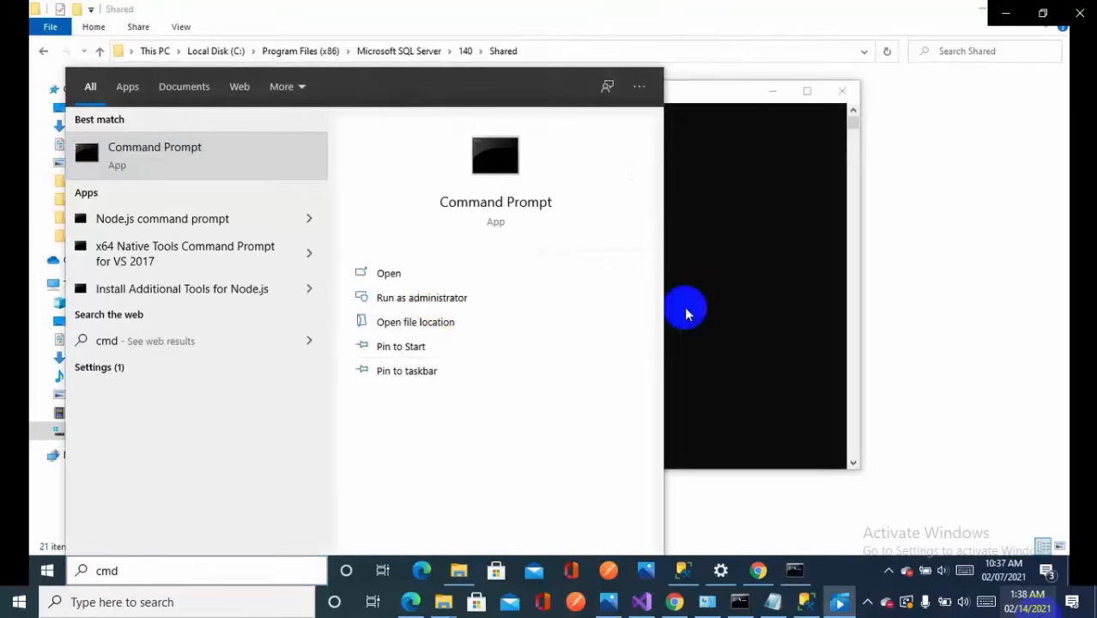
left_click(421, 297)
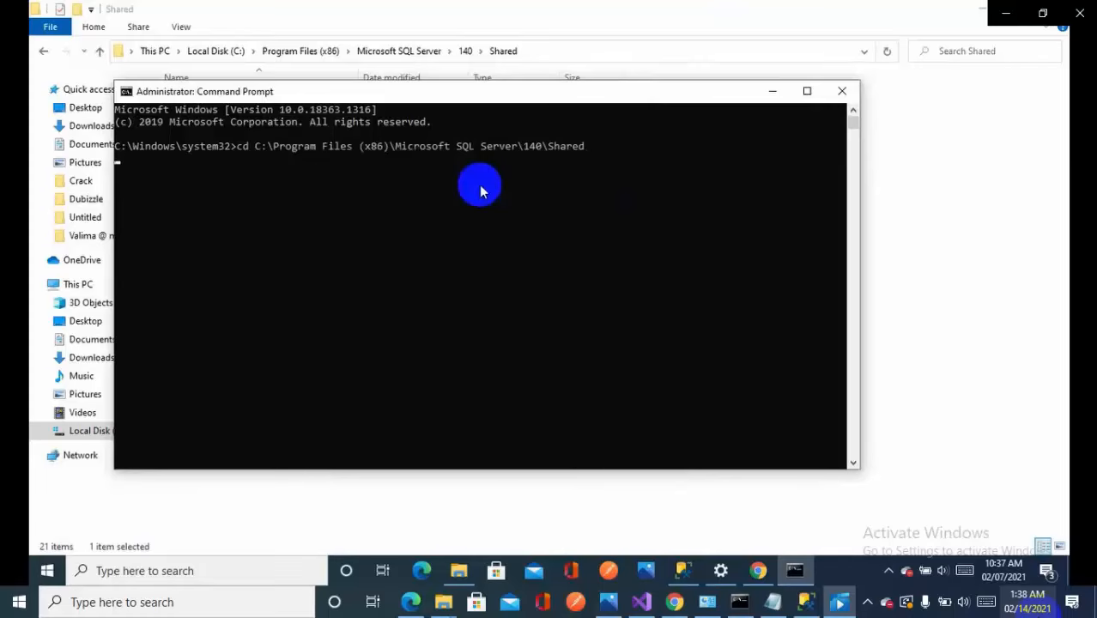
key("enter")
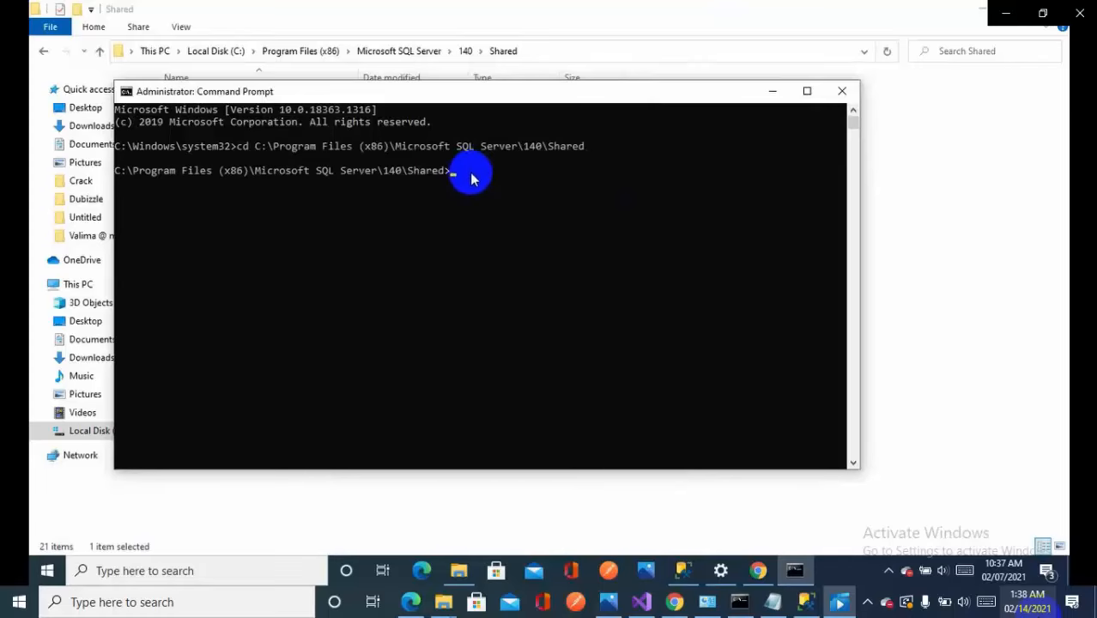
Read the sqlmgmproviderxpsp2up.mof file name, then search the Start menu for notepad
right_click(240, 340)
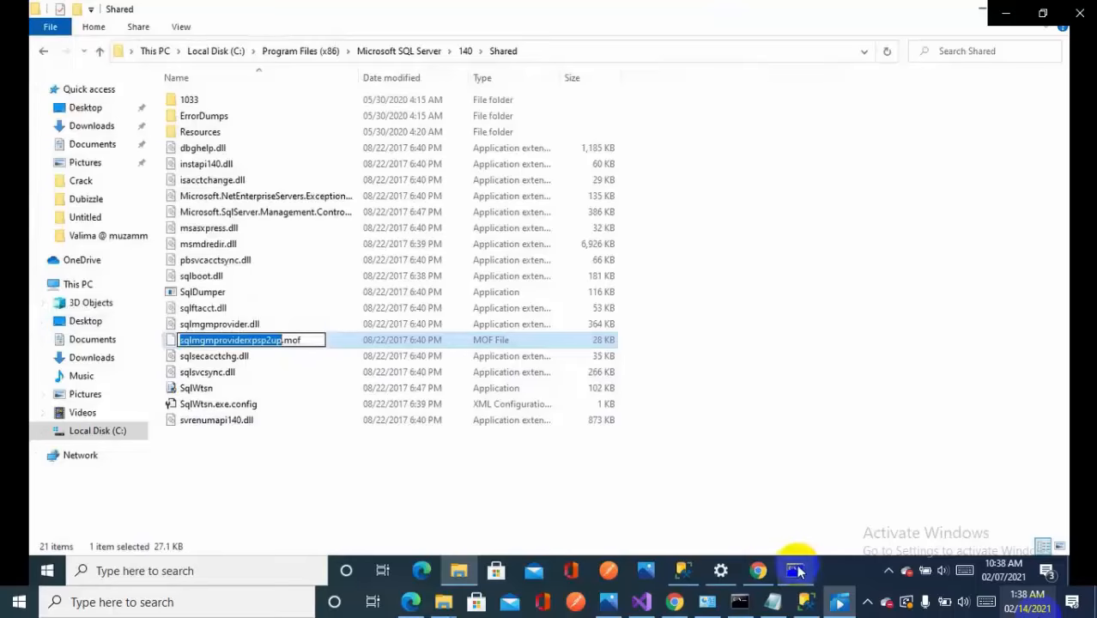
left_click(47, 570)
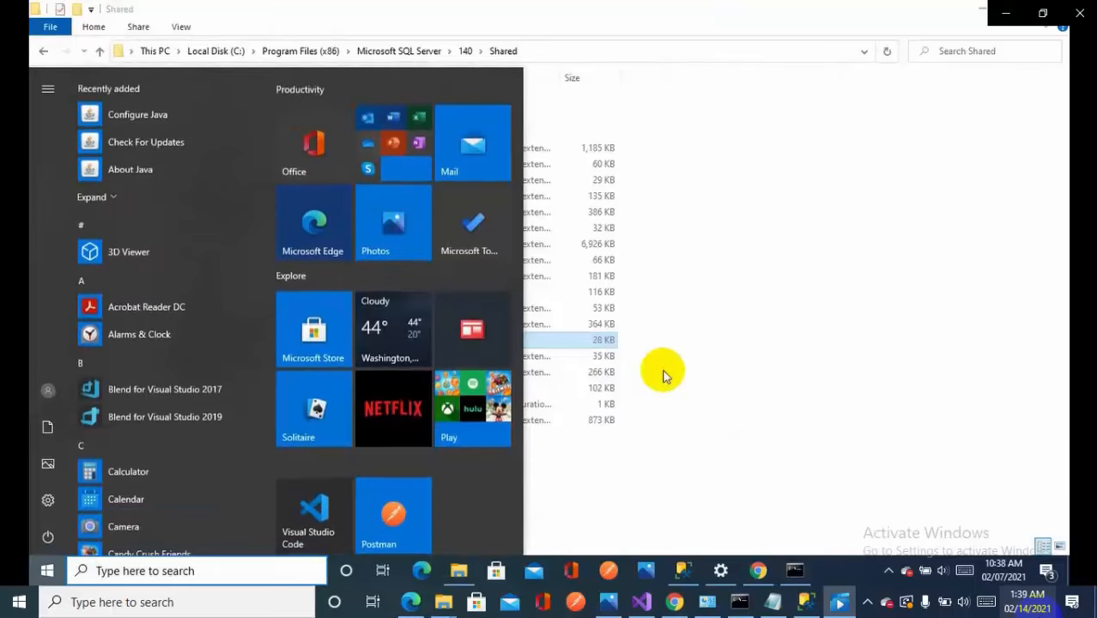
type("notepad")
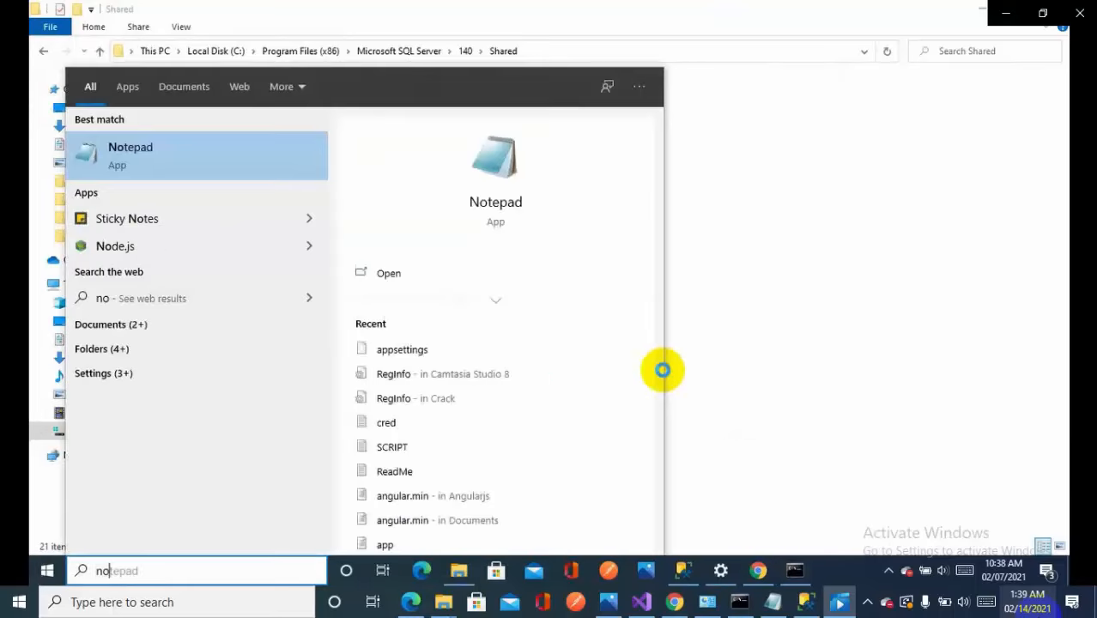
Write 'mofcomp sqlmgmproviderxpsp2up.mof' in Notepad and select the line for copying
left_click(129, 154)
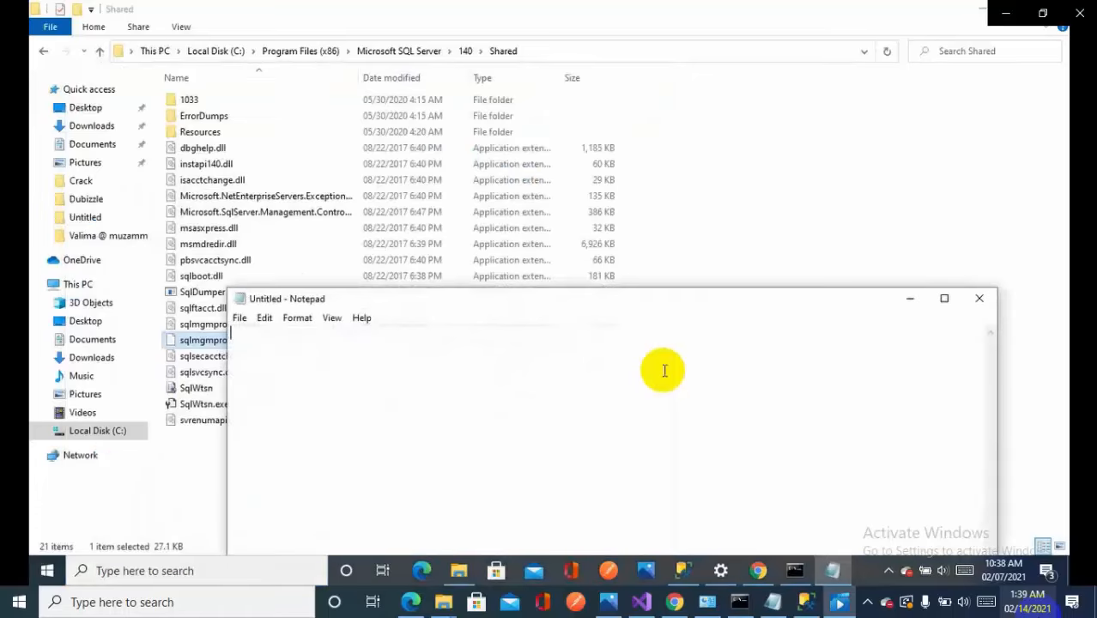
type("mo")
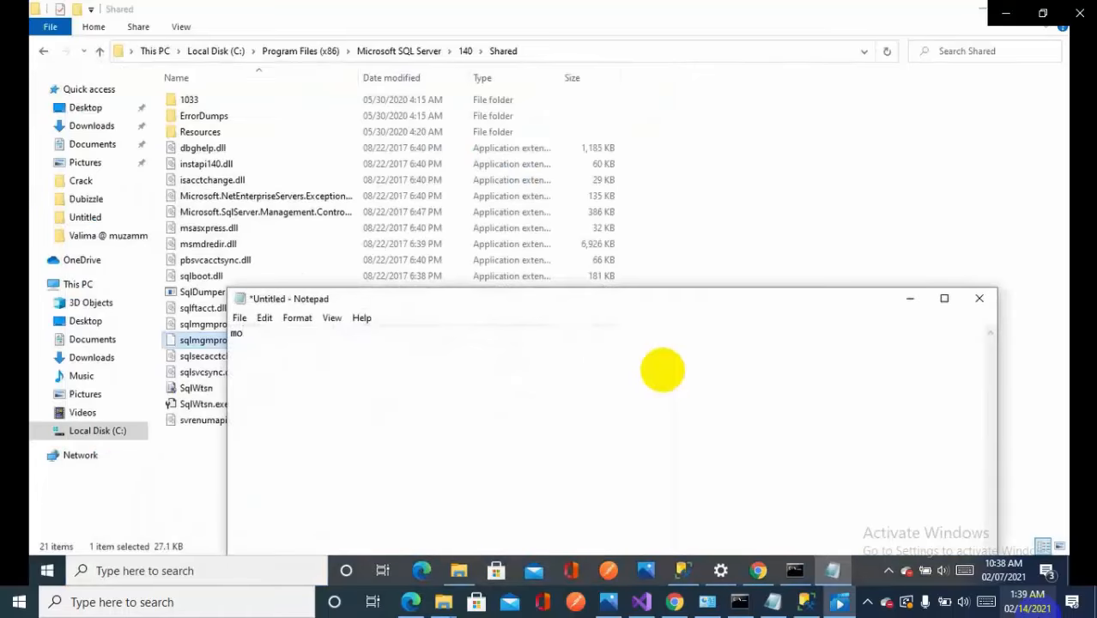
type("f")
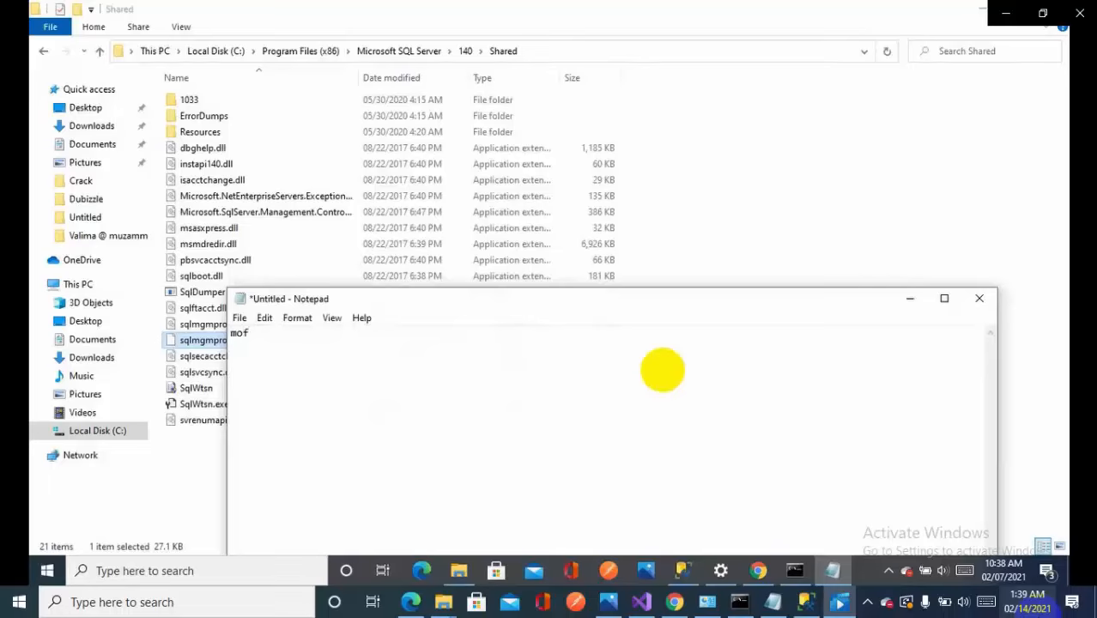
type("comp")
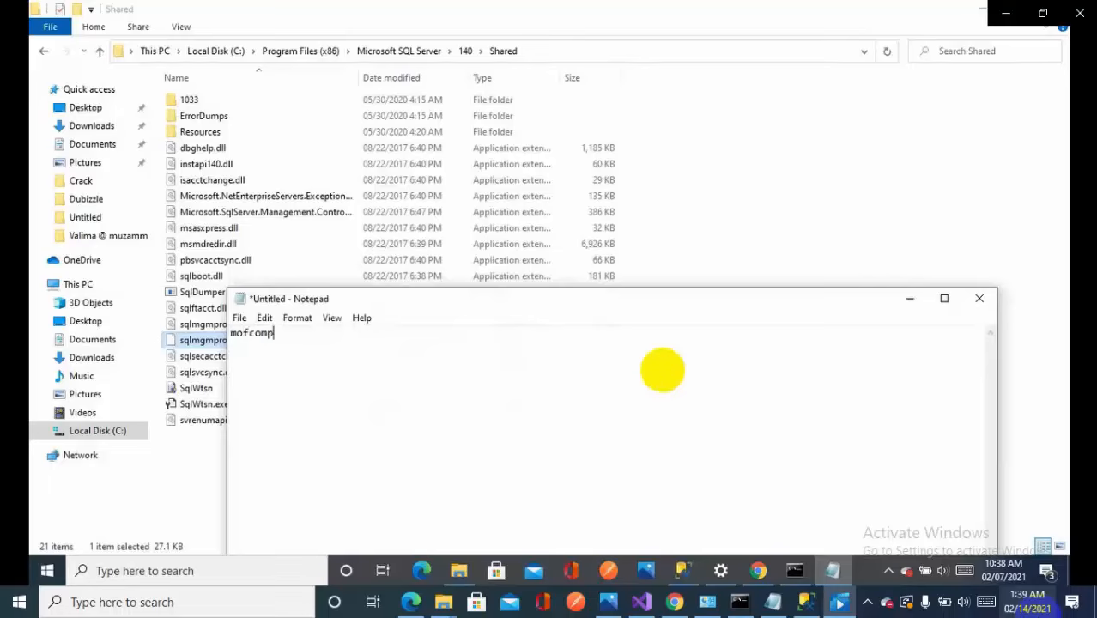
type("sqlmgmproviderxpsp2up")
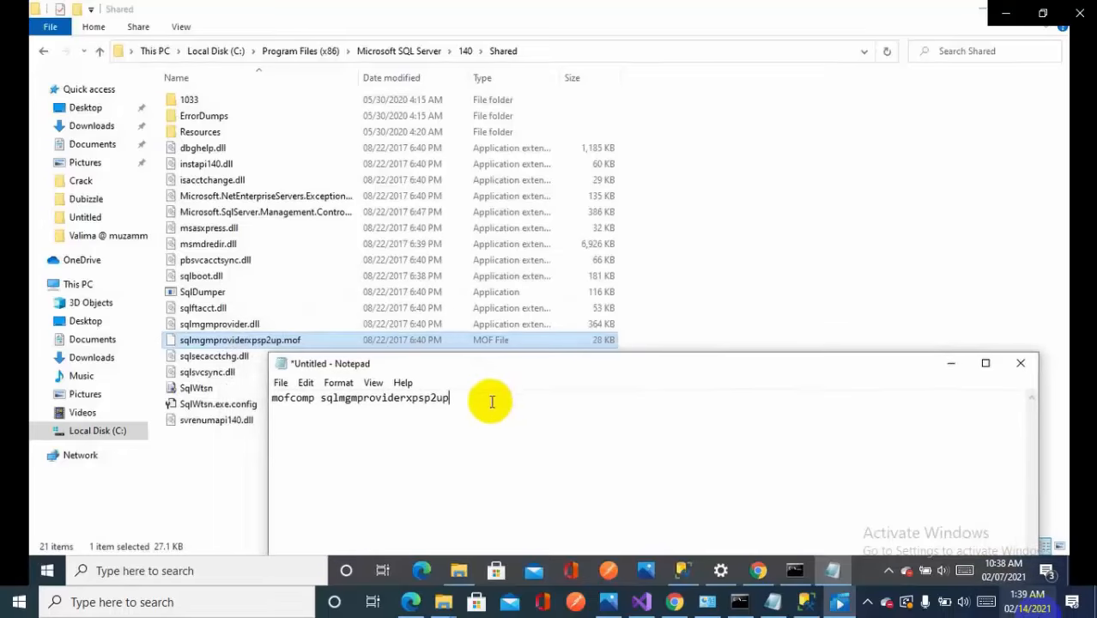
type(".mo")
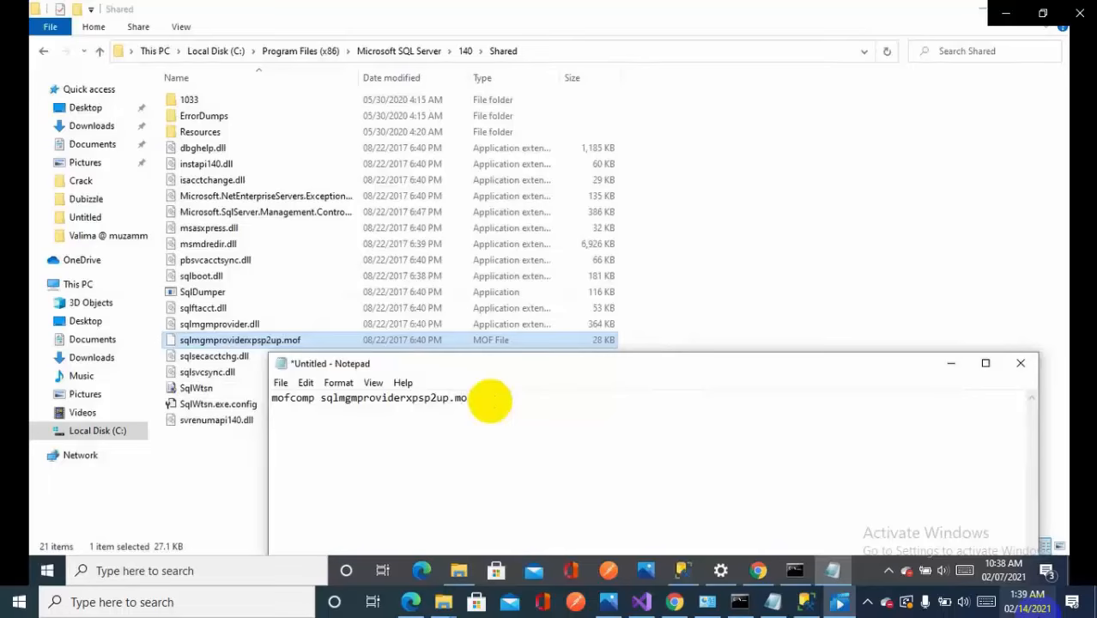
type("f")
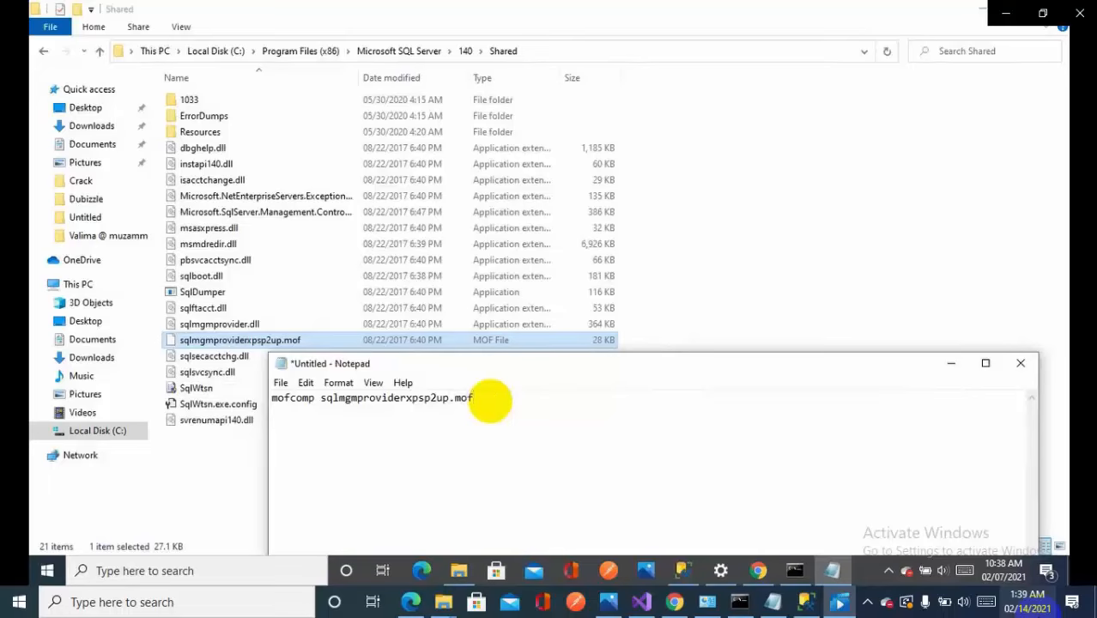
triple_click(369, 397)
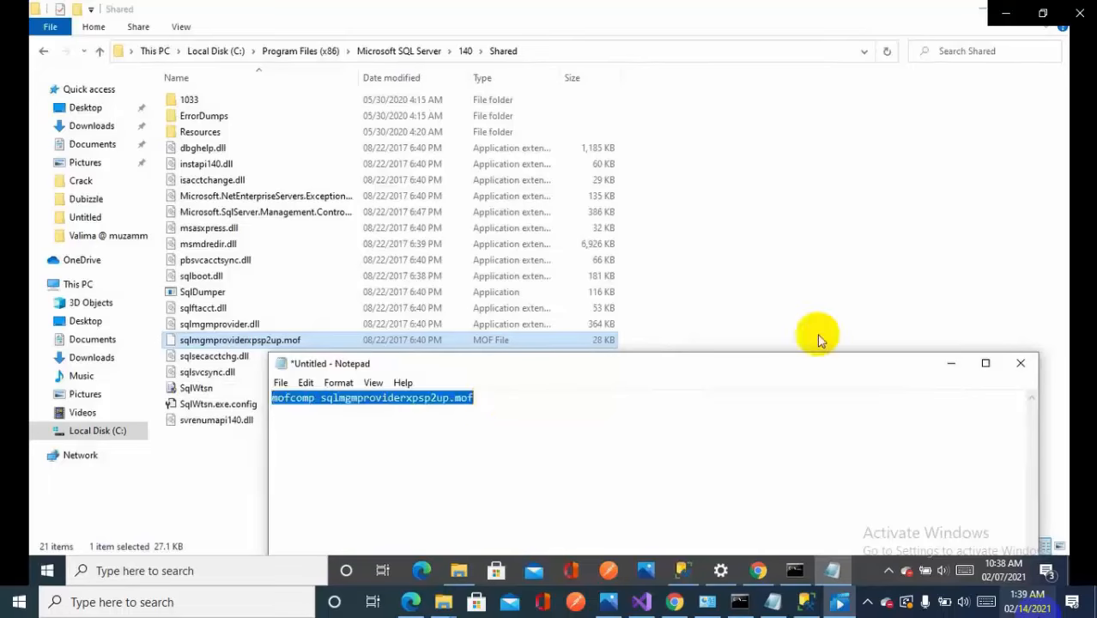
left_click(794, 570)
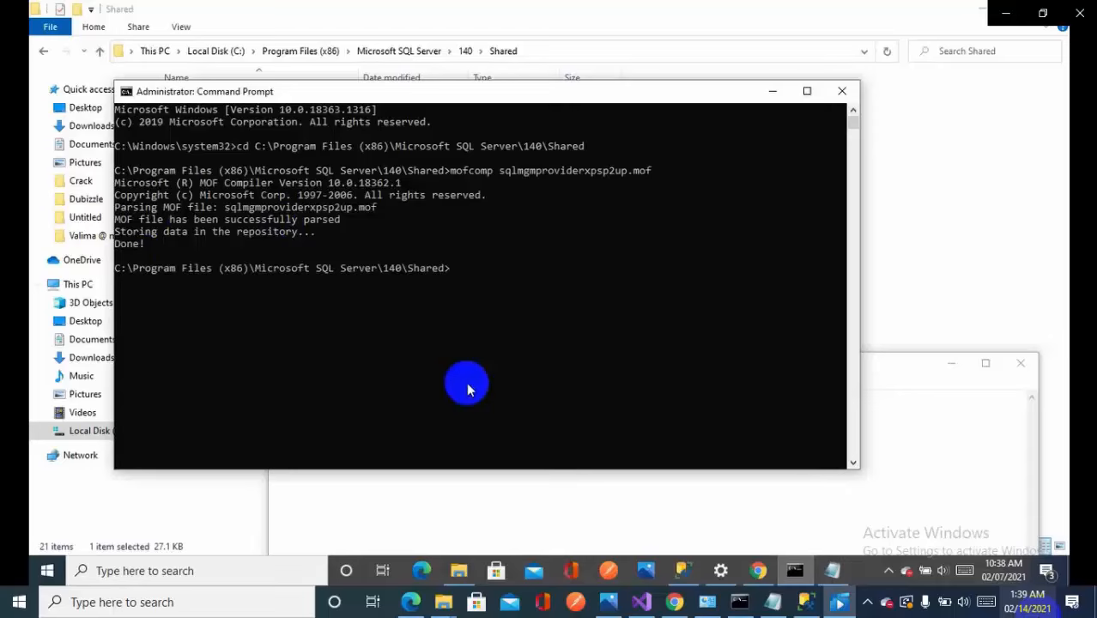
Type 'sq' to find and launch SQL Server Configuration Manager
type("sq")
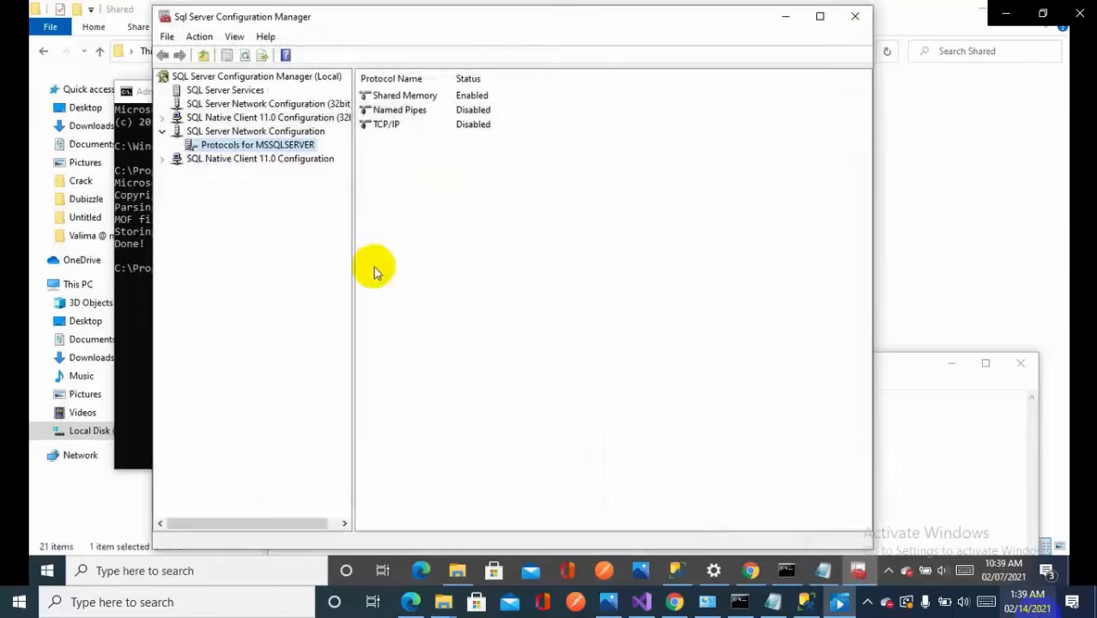
mouse_move(276, 347)
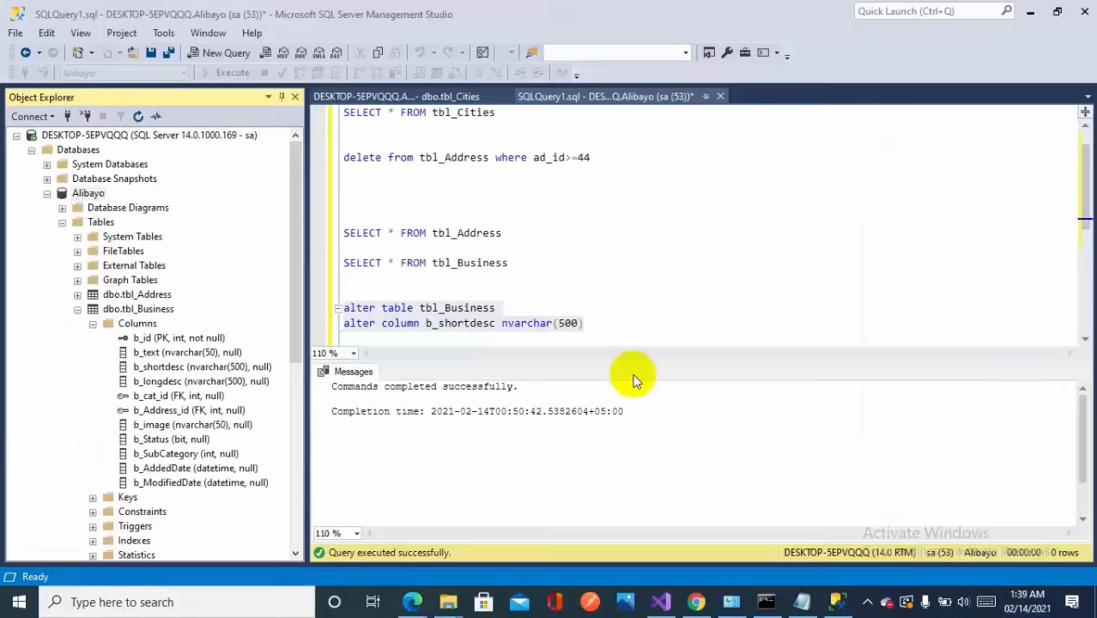
mouse_move(624, 396)
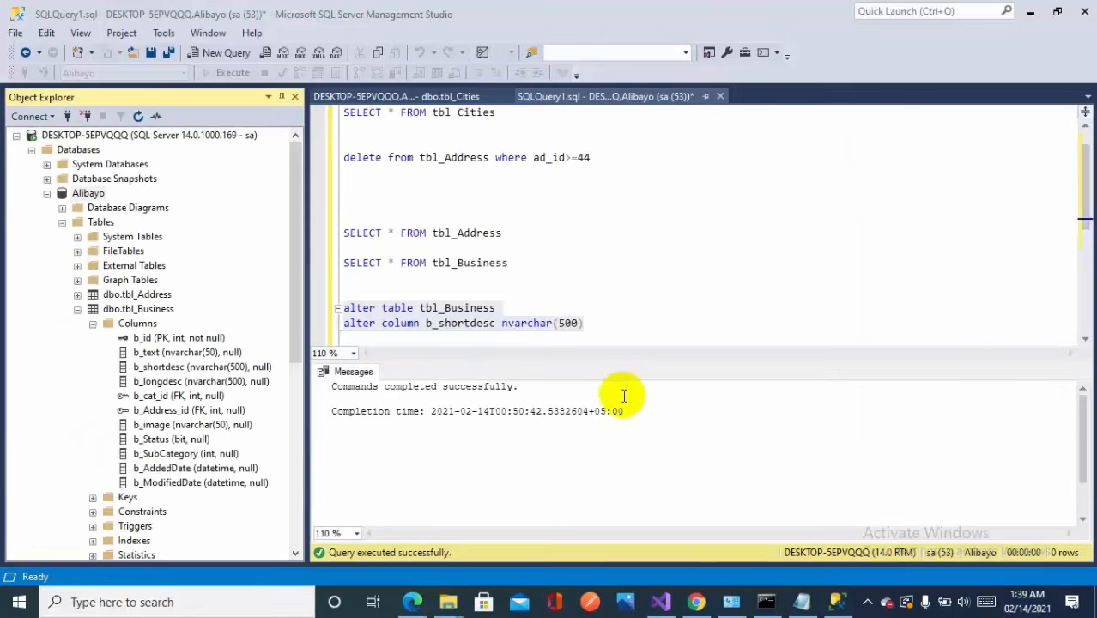
mouse_move(646, 271)
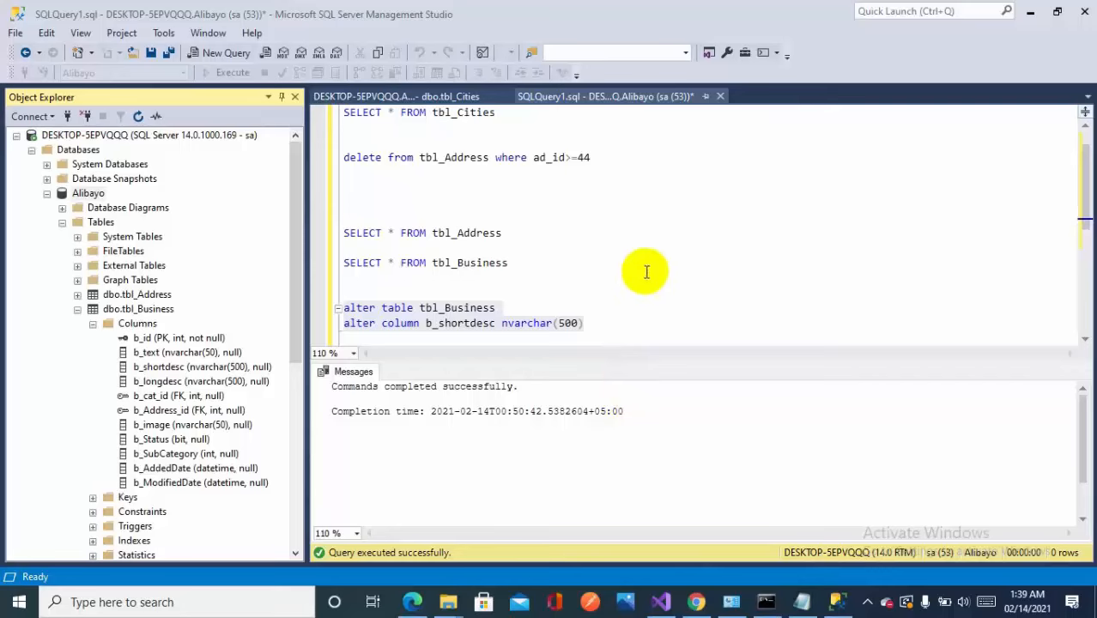
mouse_move(631, 302)
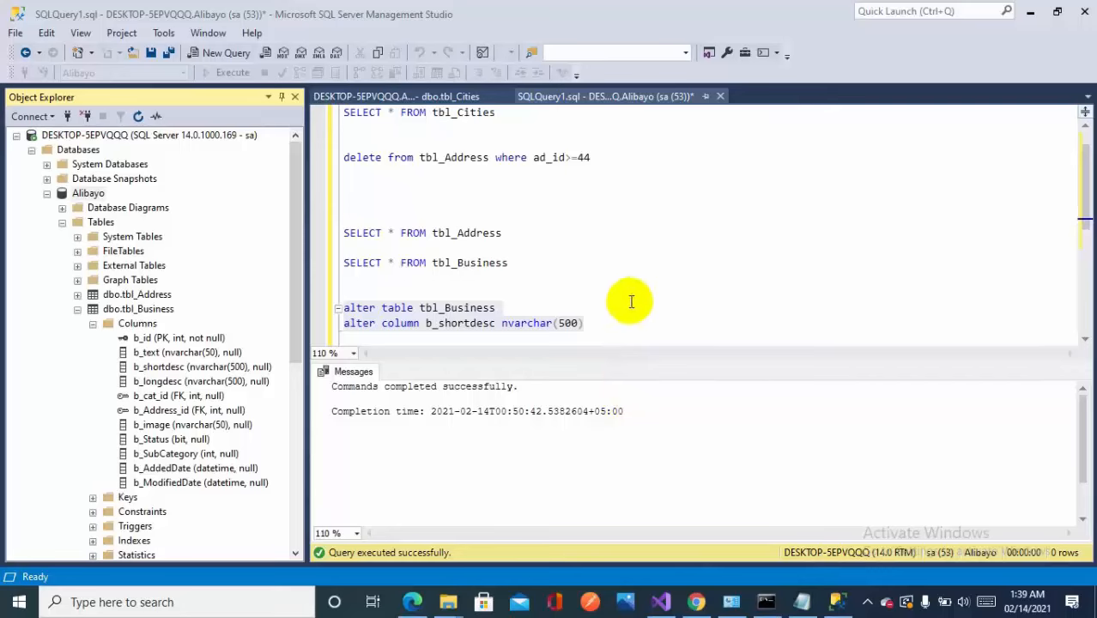
mouse_move(630, 306)
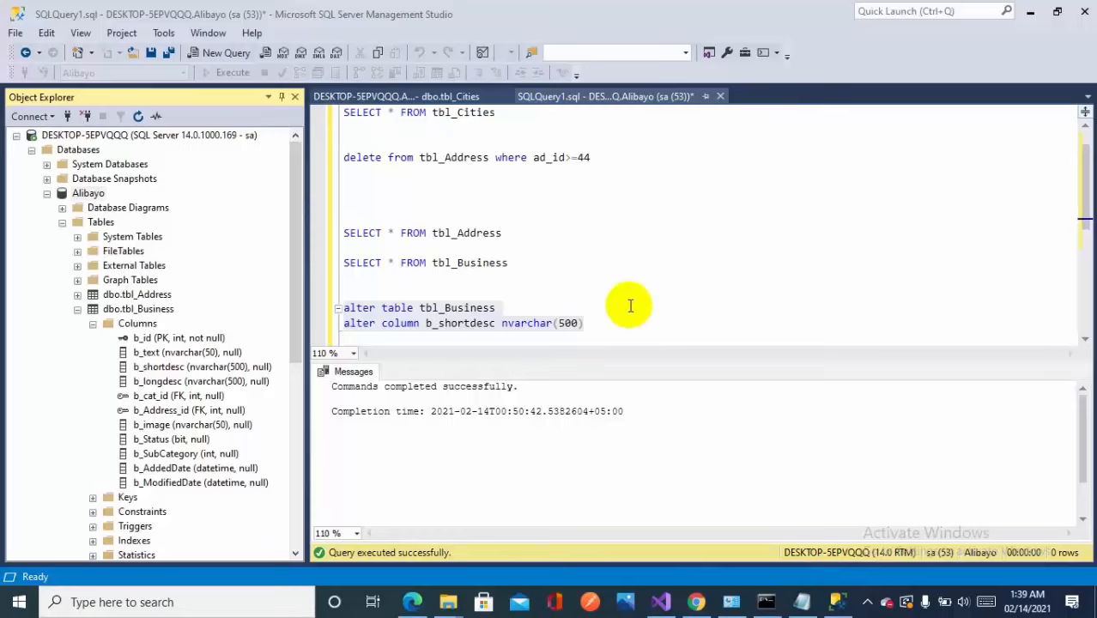
mouse_move(631, 310)
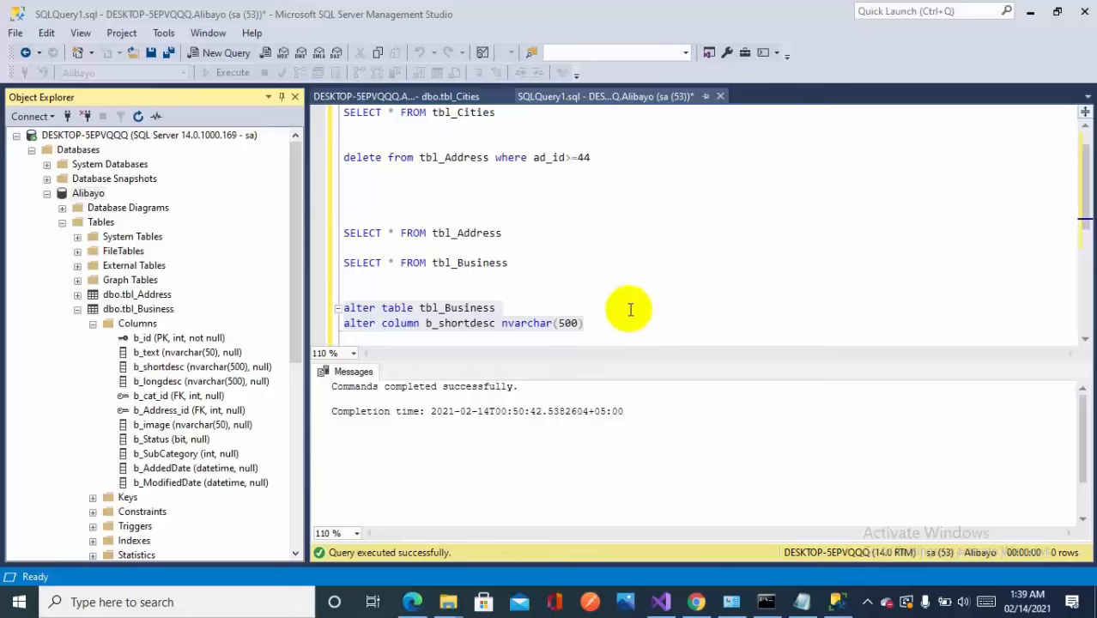